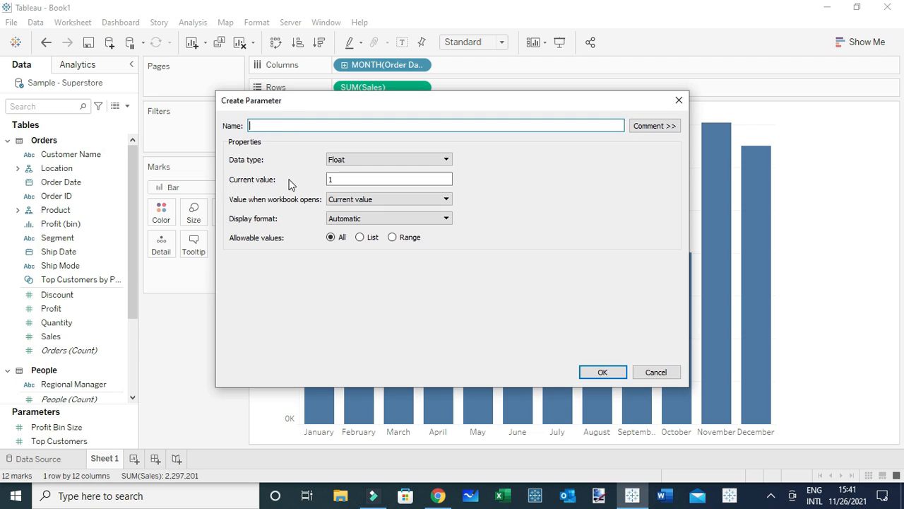
Name the parameter 'Show/hide labels', make it Boolean, and alias its values ON and OFF
type("Show/hide")
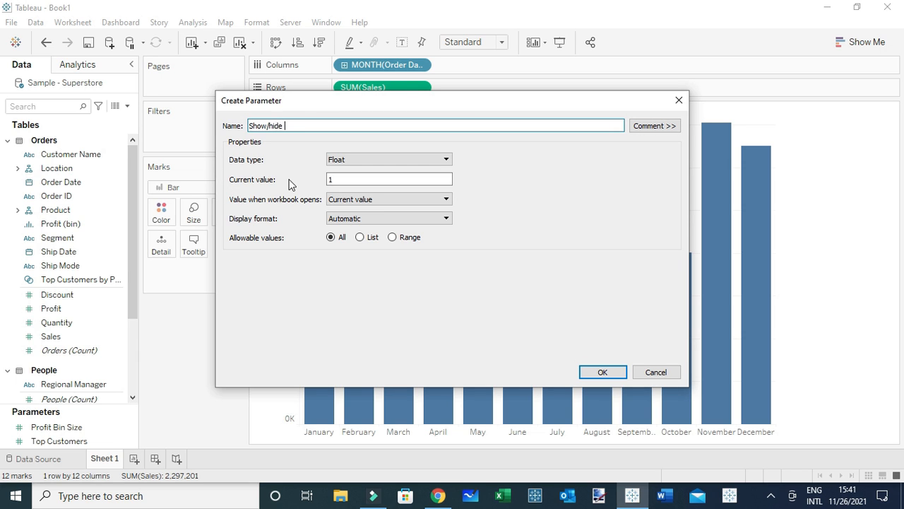
type("labels")
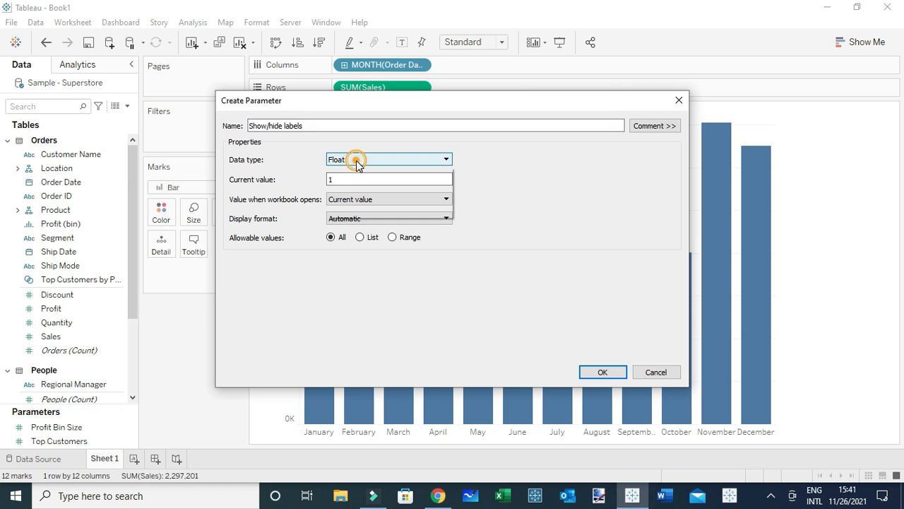
left_click(357, 159)
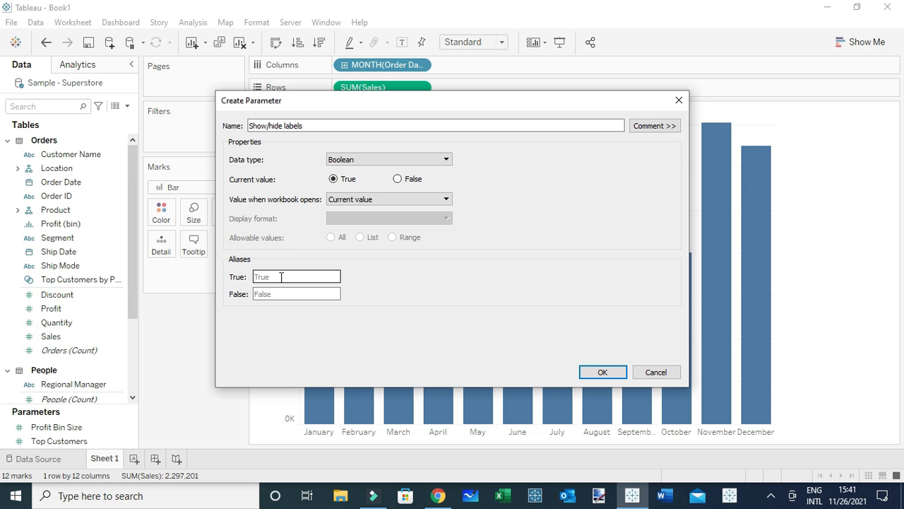
type("ON")
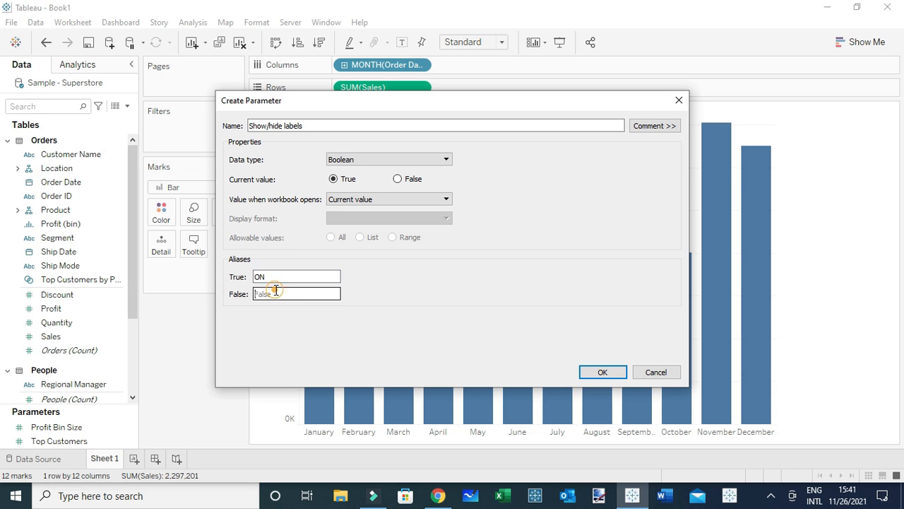
type("Off")
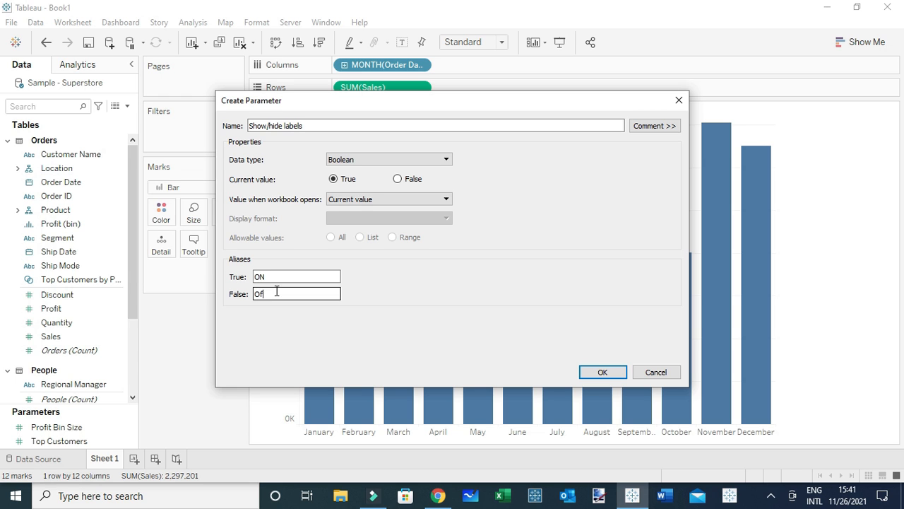
type("FF")
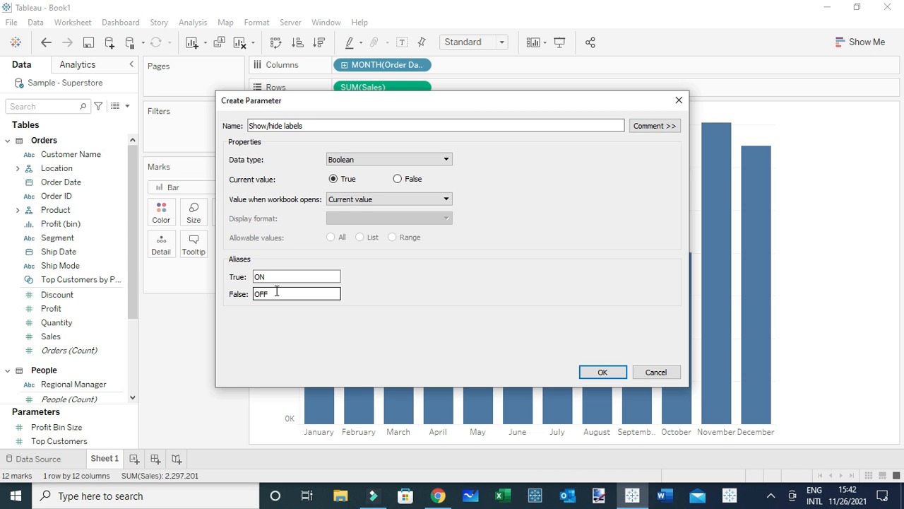
Confirm the Show/hide labels parameter and keep its control set to ON
left_click(603, 371)
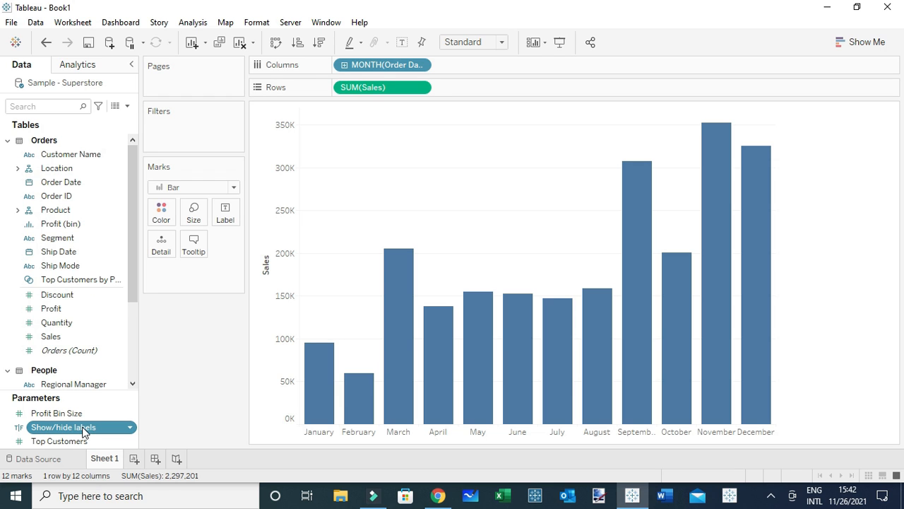
mouse_move(108, 430)
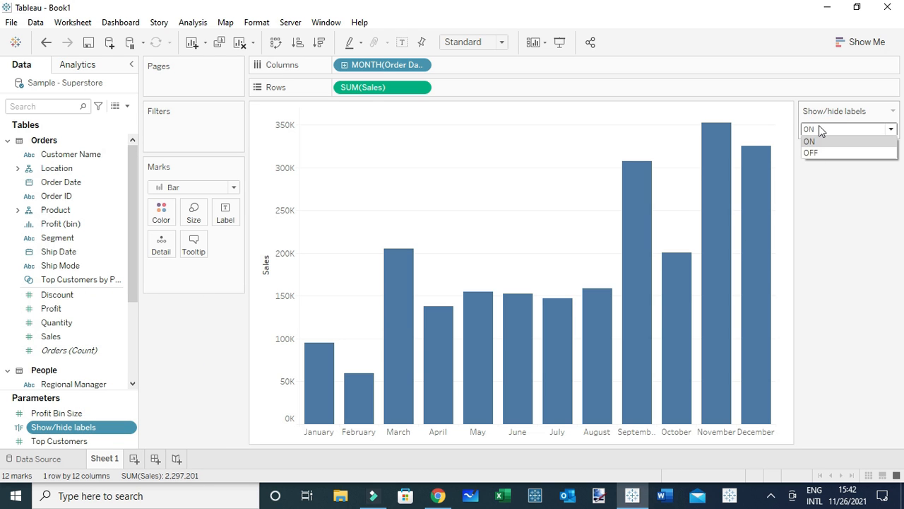
left_click(809, 141)
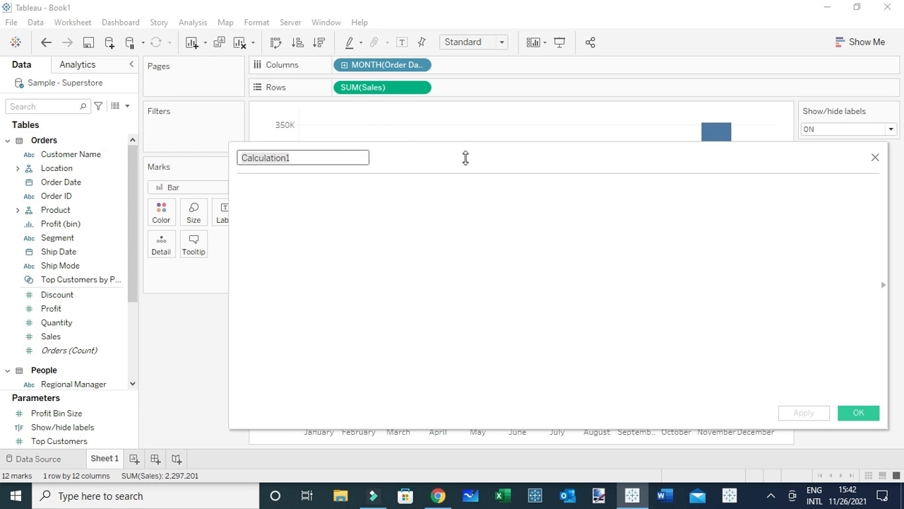
Write the Show/hide labels calculation: IF [Show/hide labels] THEN [Sales] ELSE NULL END
type("Show/hide")
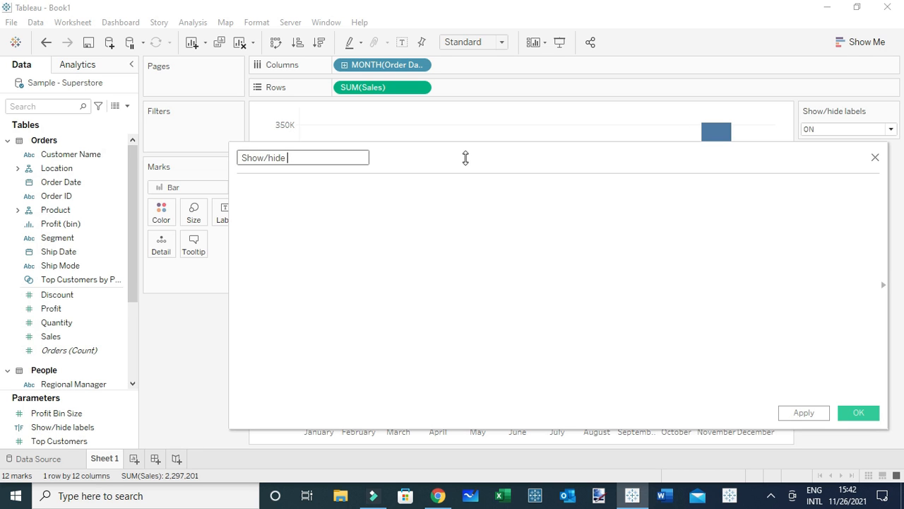
type("labels")
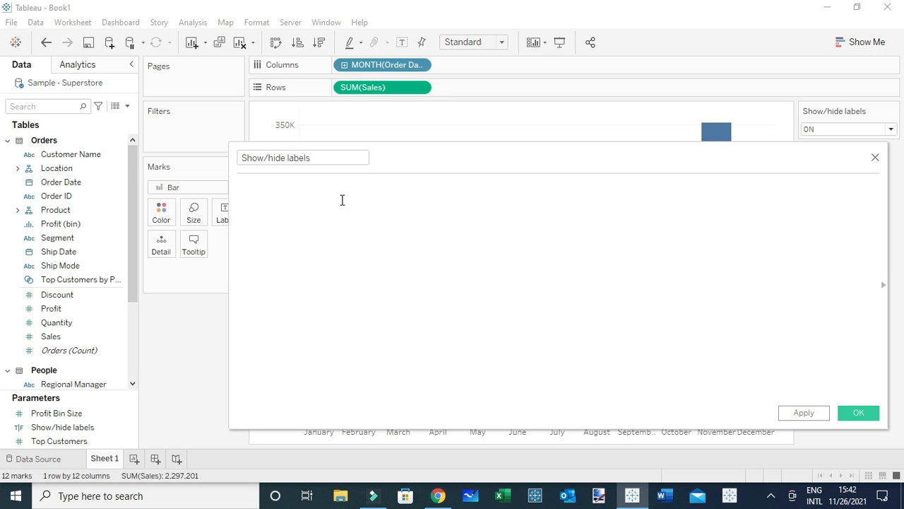
type("if s")
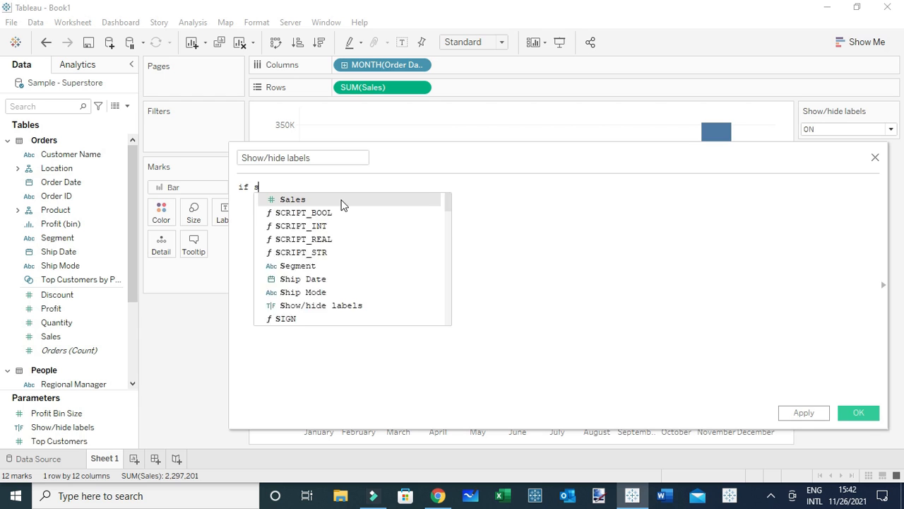
type("h")
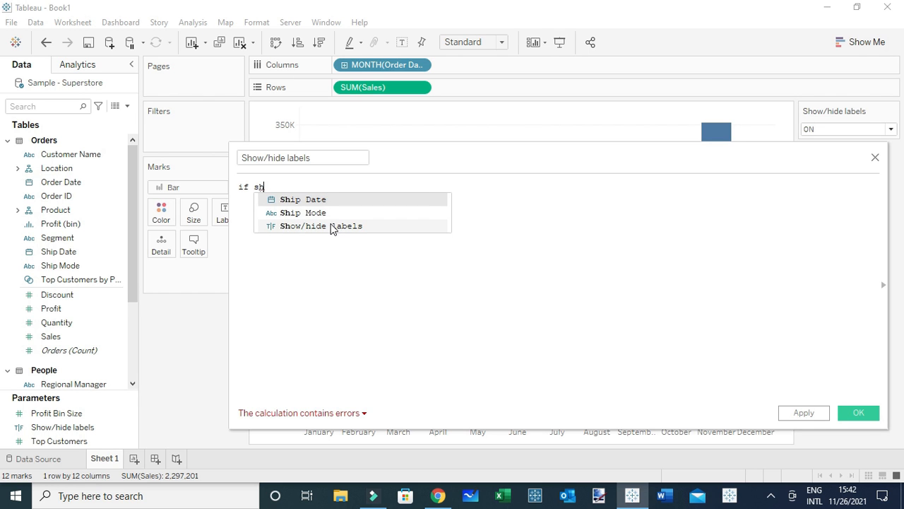
left_click(321, 225)
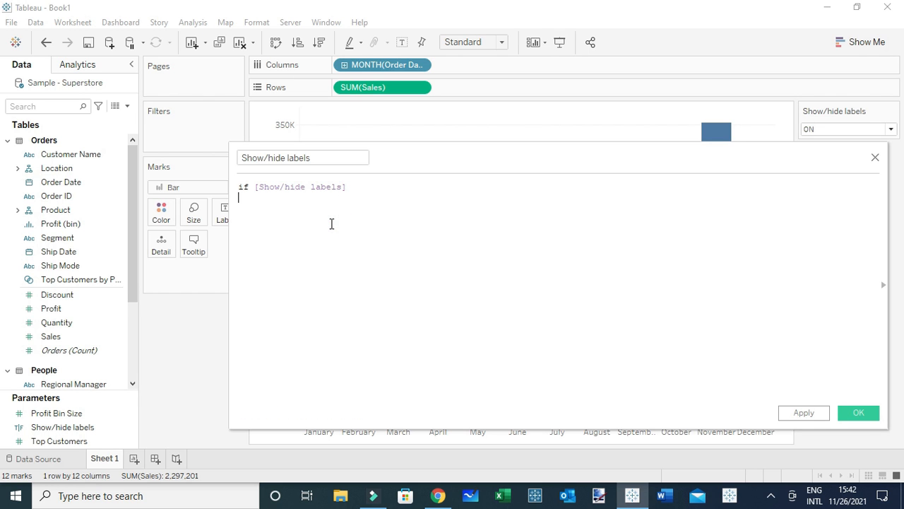
type("then")
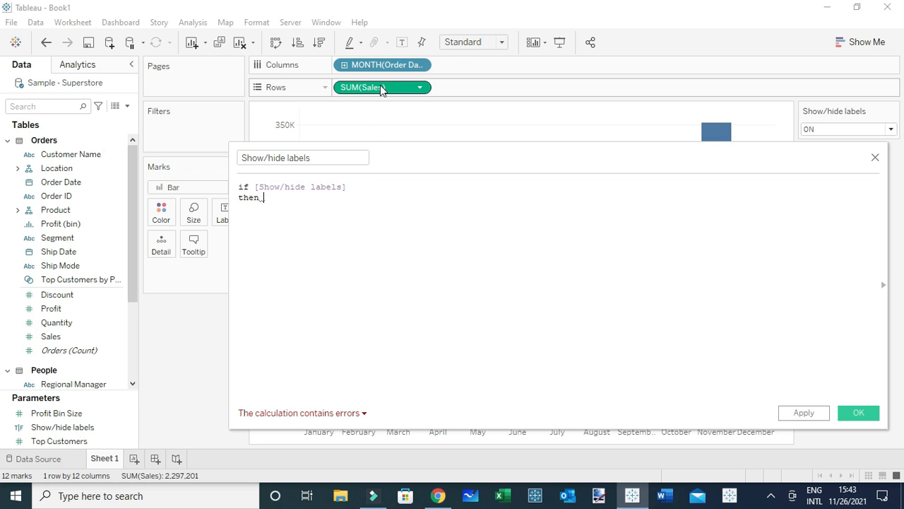
type("sal")
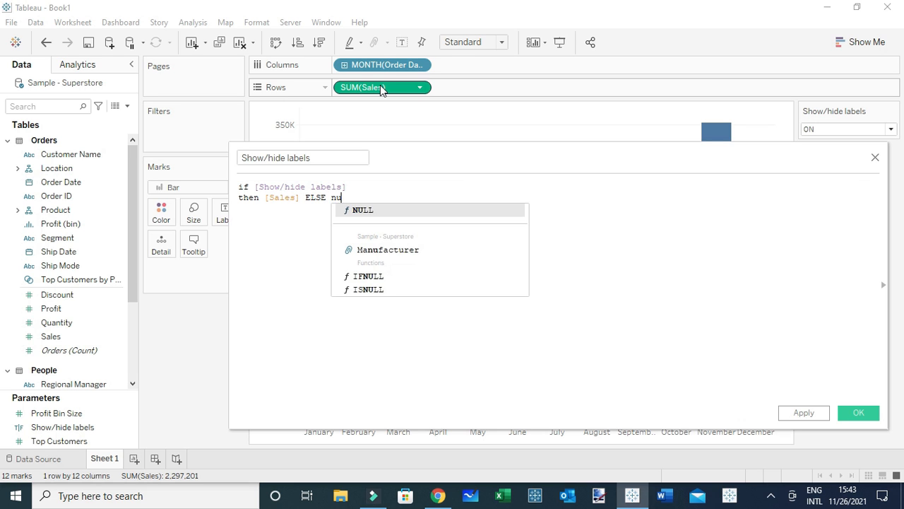
type("LL")
type("END")
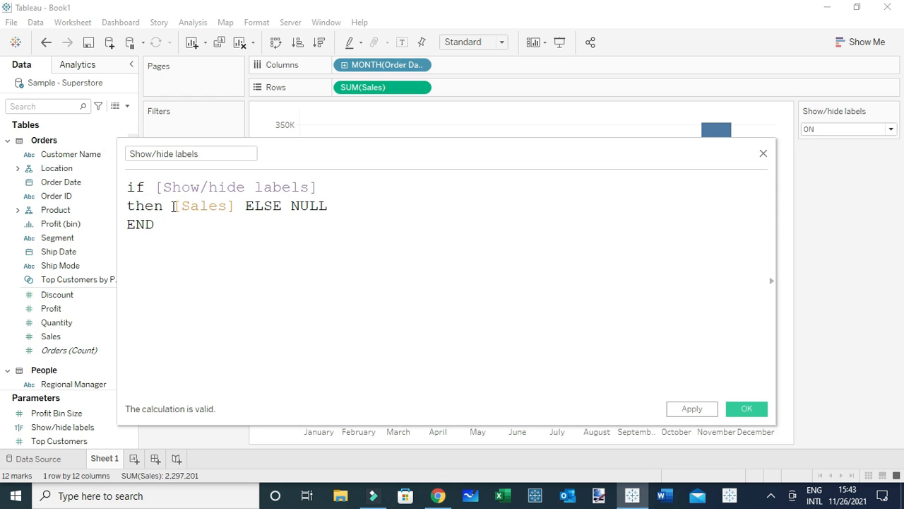
left_click(152, 223)
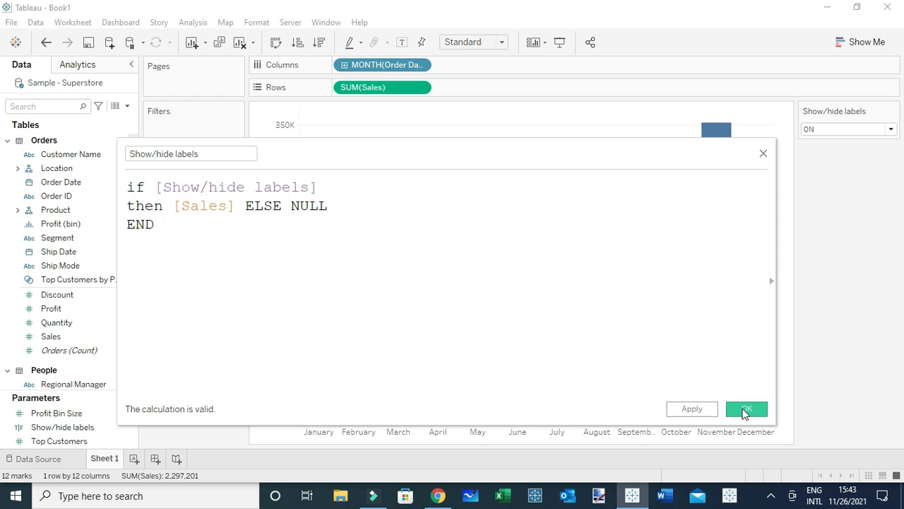
Save the Show/hide labels calculation and switch the parameter control to OFF
left_click(745, 409)
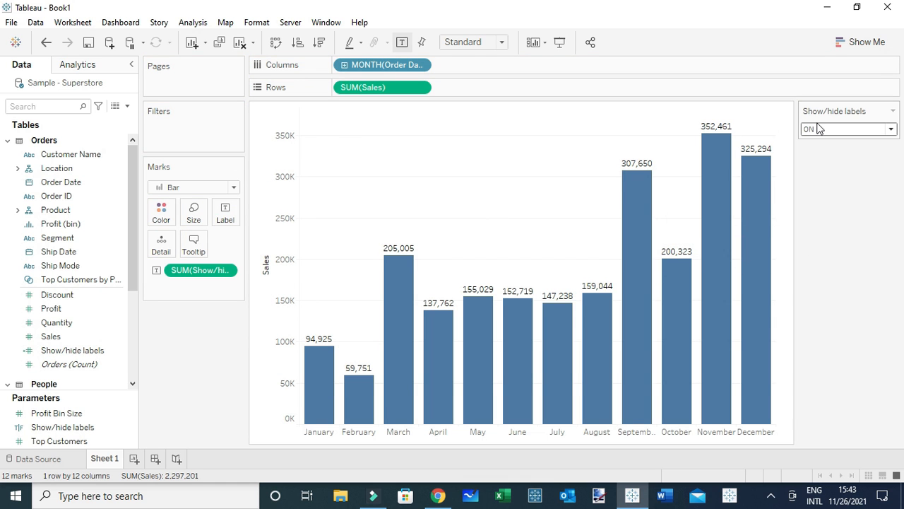
mouse_move(828, 133)
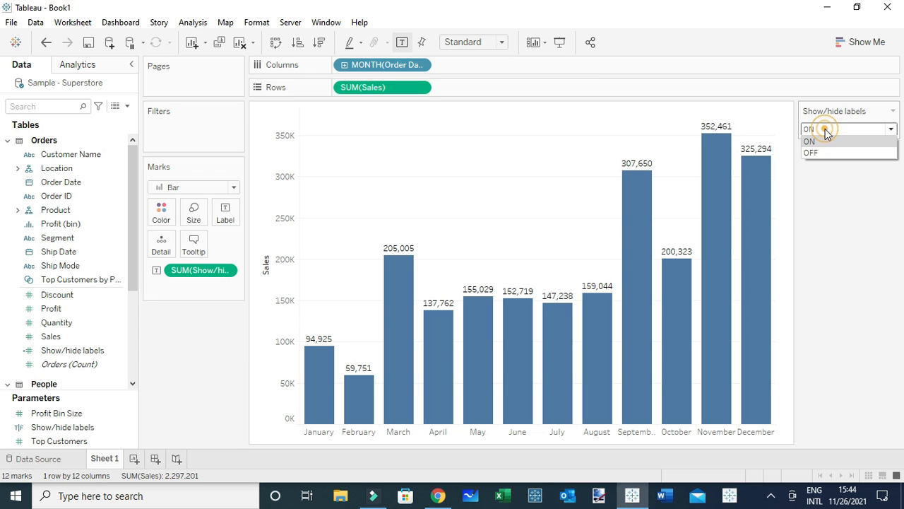
left_click(809, 141)
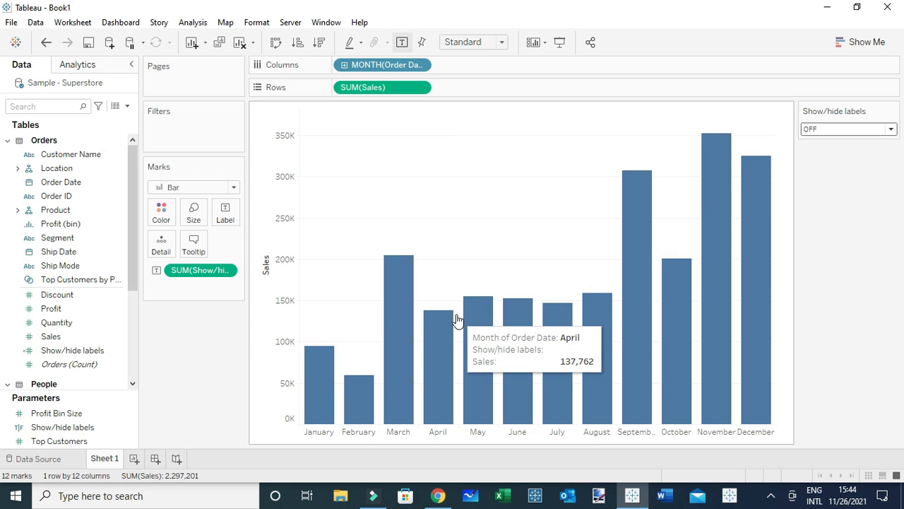
left_click(827, 129)
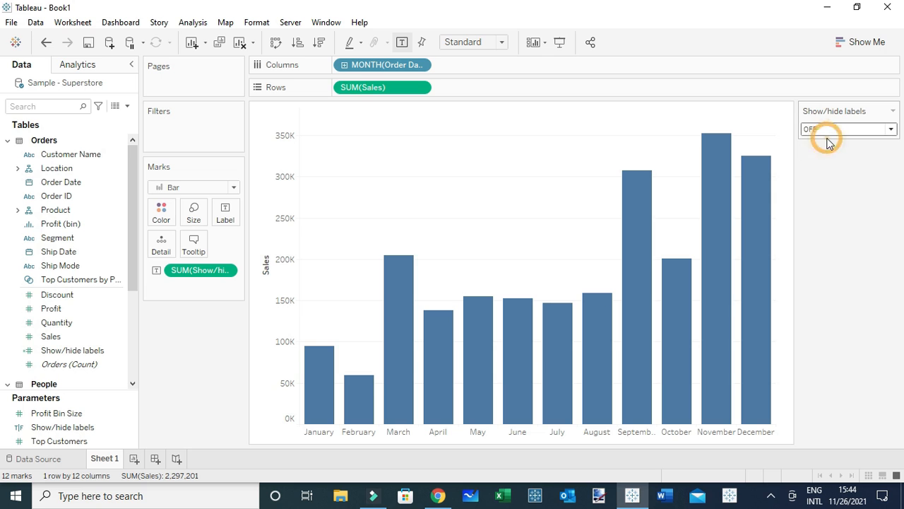